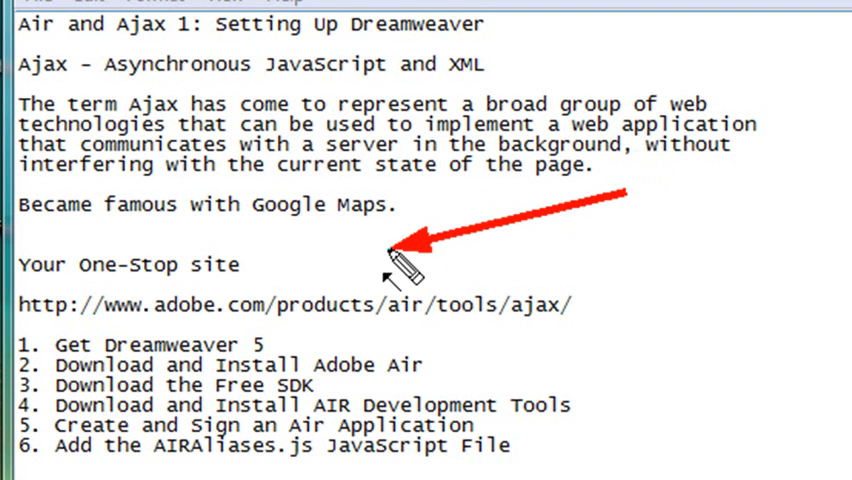
mouse_move(785, 375)
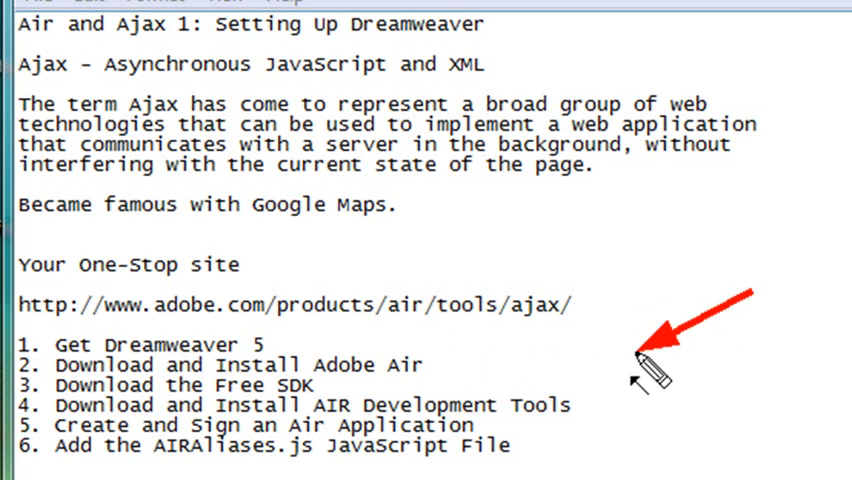
mouse_move(700, 440)
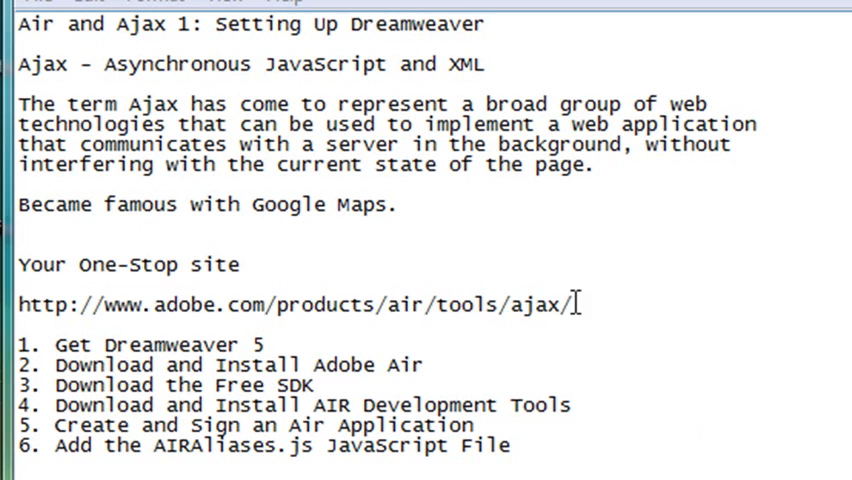
Load the Adobe AIR Tools for Ajax address from the notes and scroll to its download links.
triple_click(290, 305)
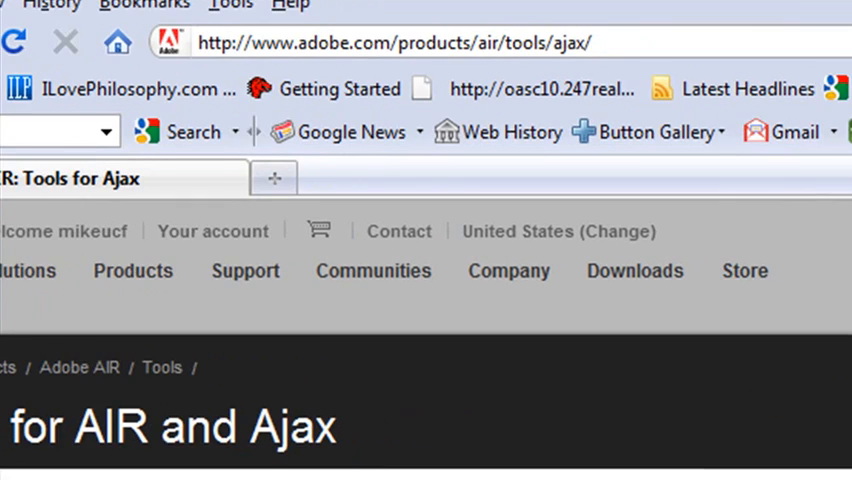
scroll(down, 3)
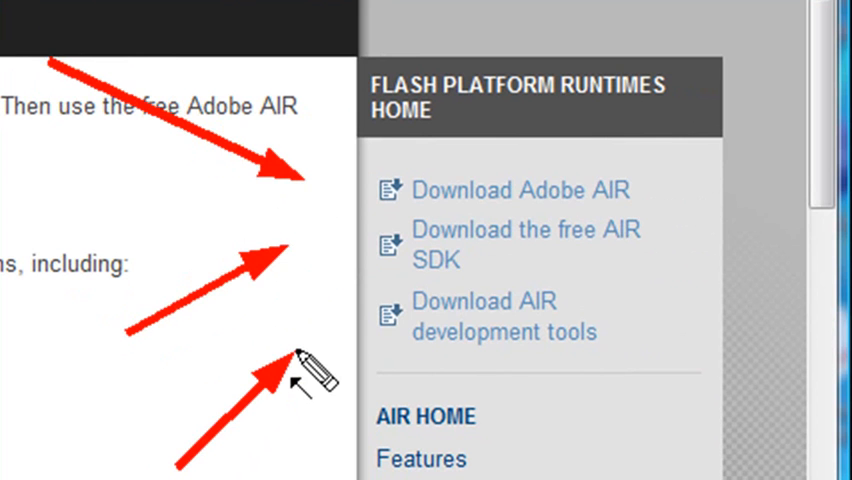
mouse_move(475, 200)
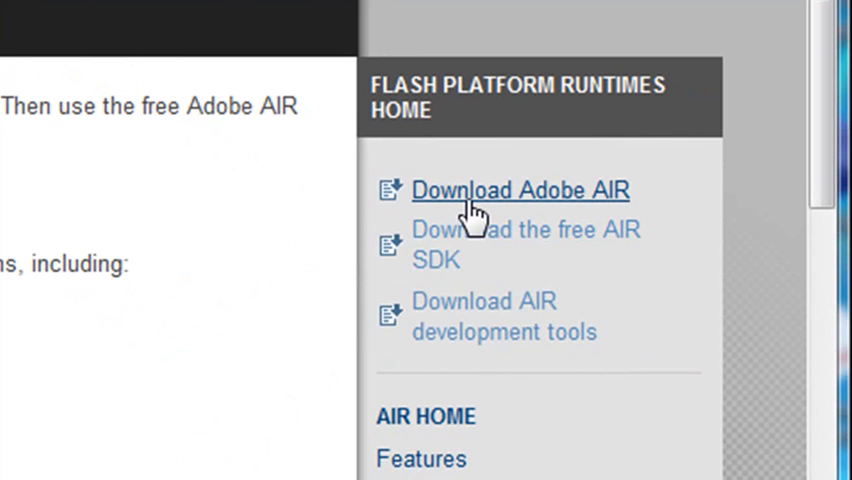
click(520, 190)
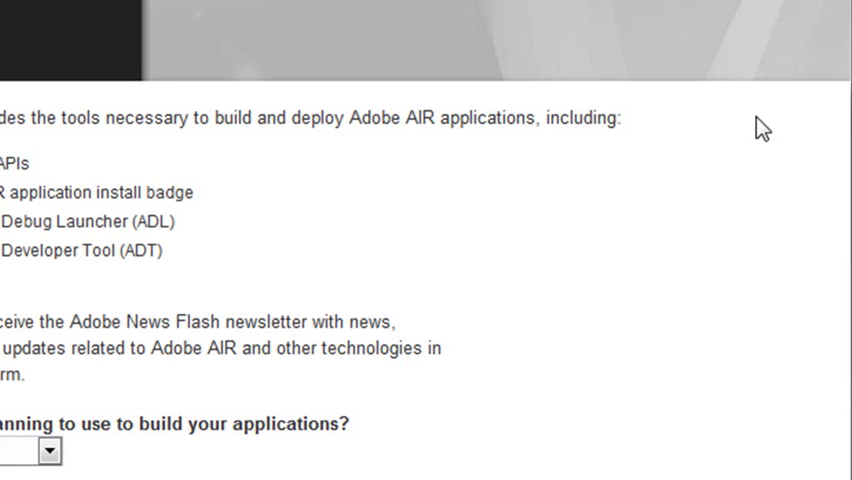
scroll(down, 3)
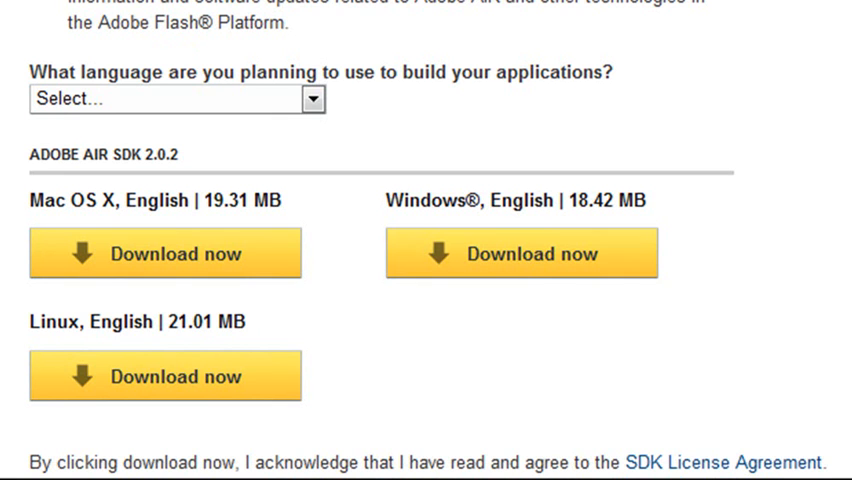
mouse_move(810, 215)
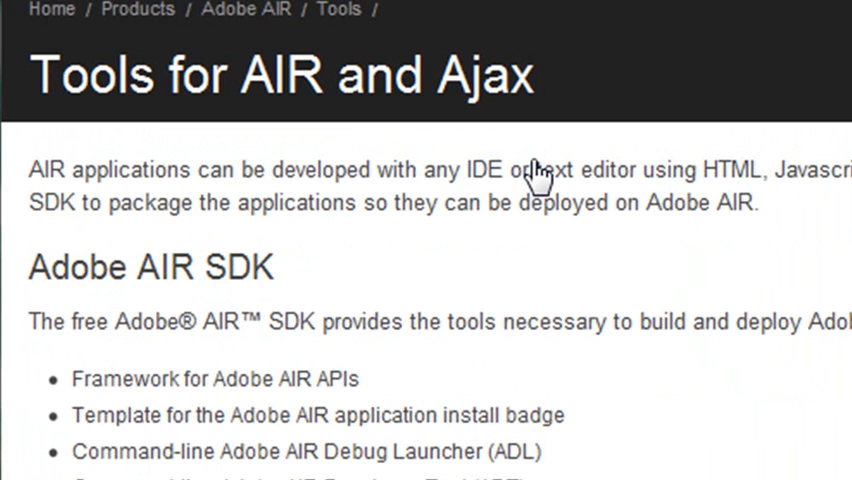
Scroll to the Adobe AIR extension for Dreamweaver section and follow its link.
scroll(down, 3)
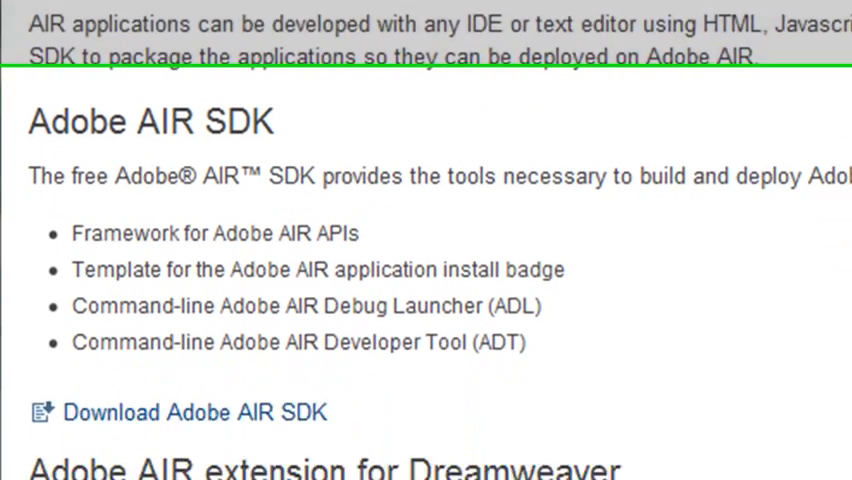
scroll(down, 3)
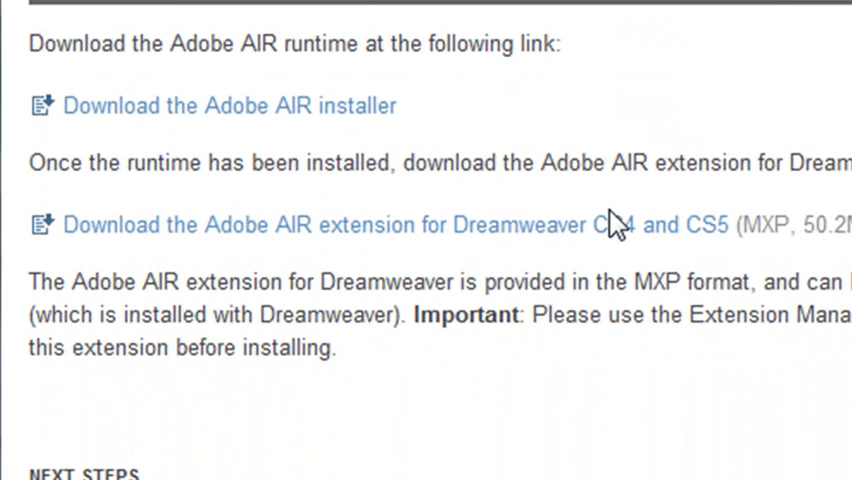
mouse_move(600, 225)
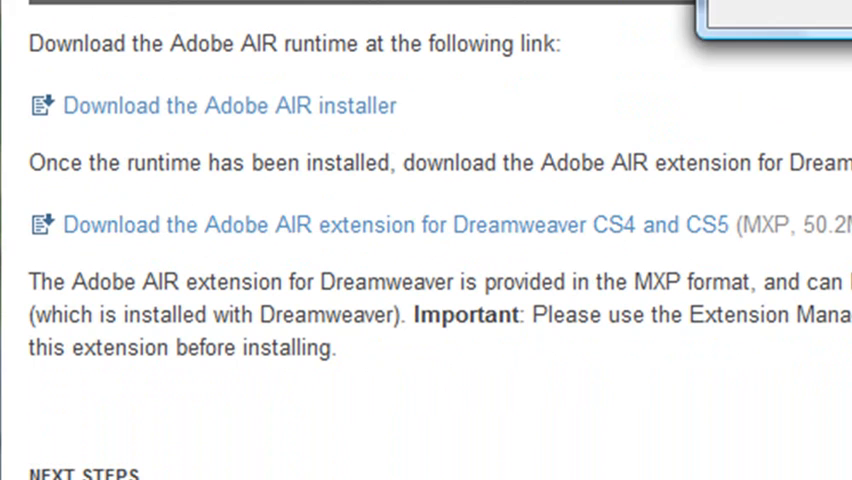
click(383, 224)
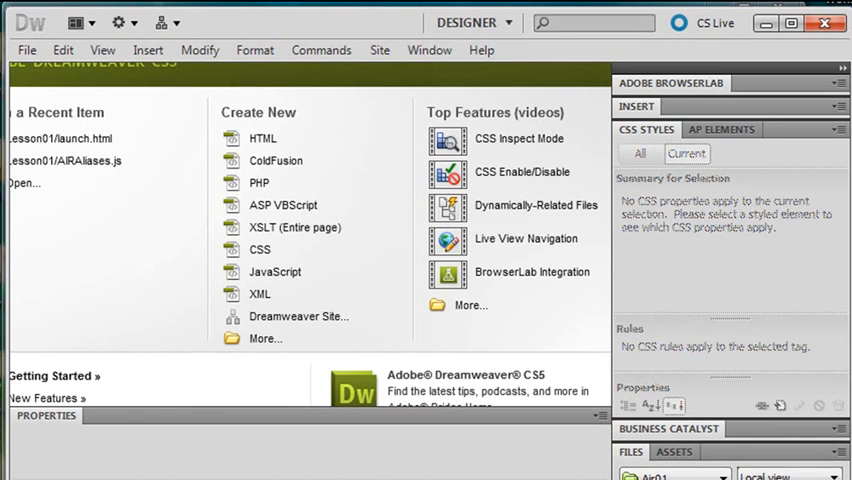
mouse_move(360, 35)
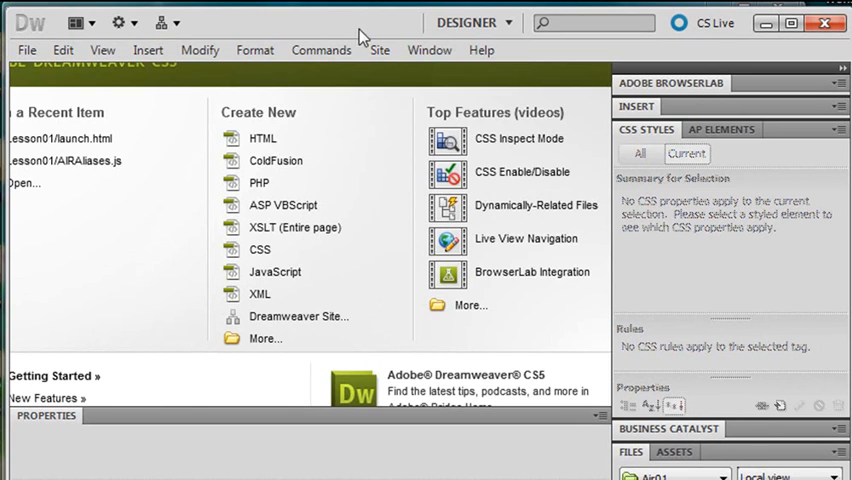
click(379, 50)
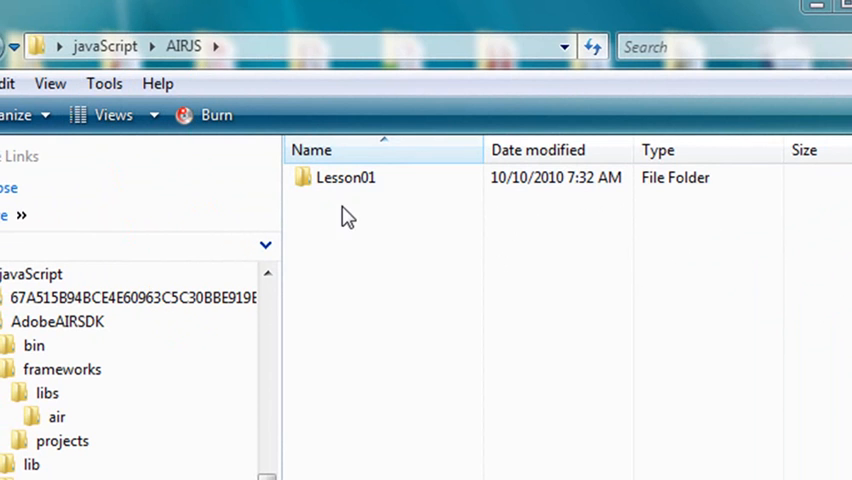
Create a new folder named 'videocedemo' in the AIRJS folder.
right_click(345, 215)
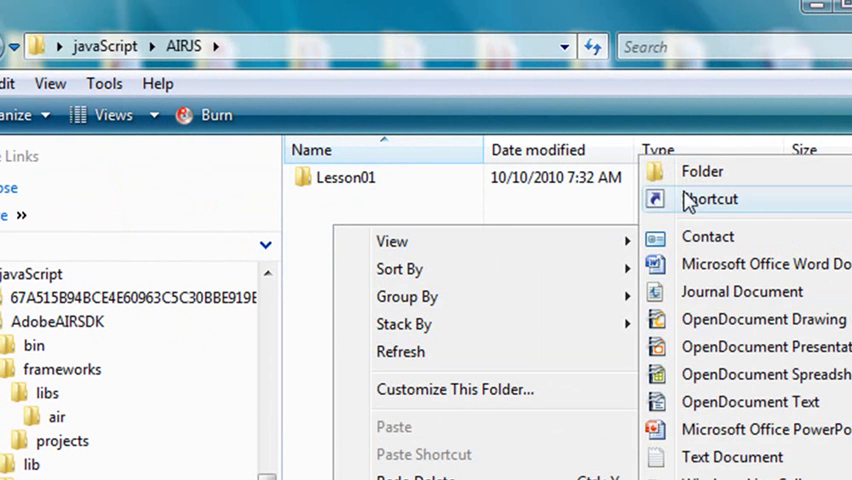
click(701, 171)
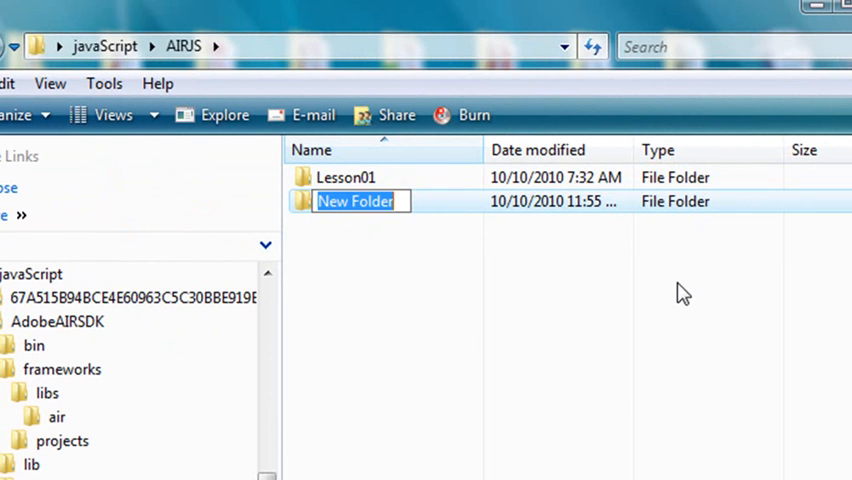
text(videoce)
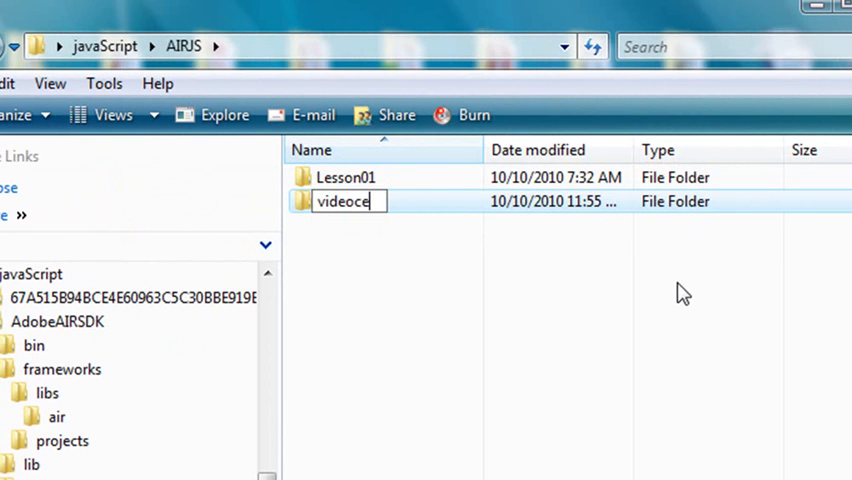
text(demo)
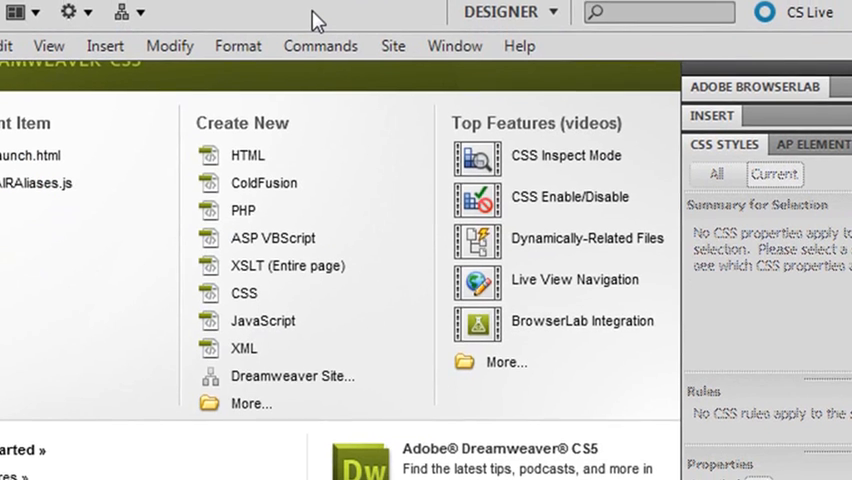
Start a new site named VideoDemo1 and choose its local site folder.
click(393, 45)
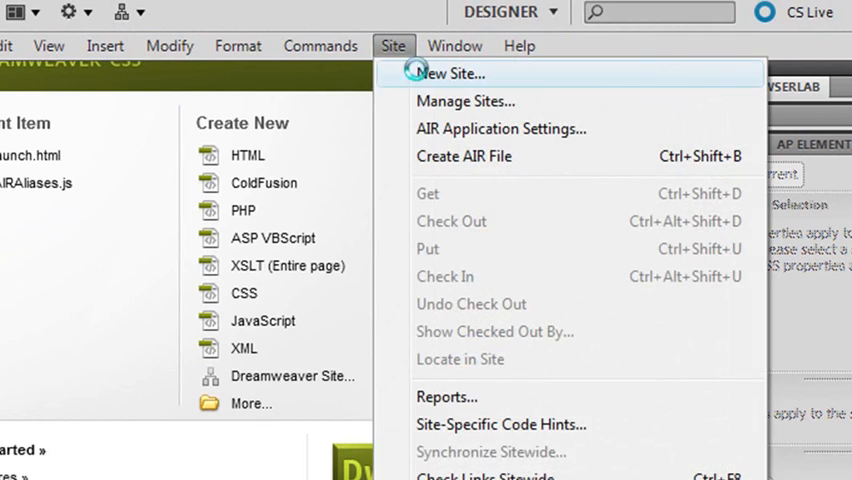
click(448, 73)
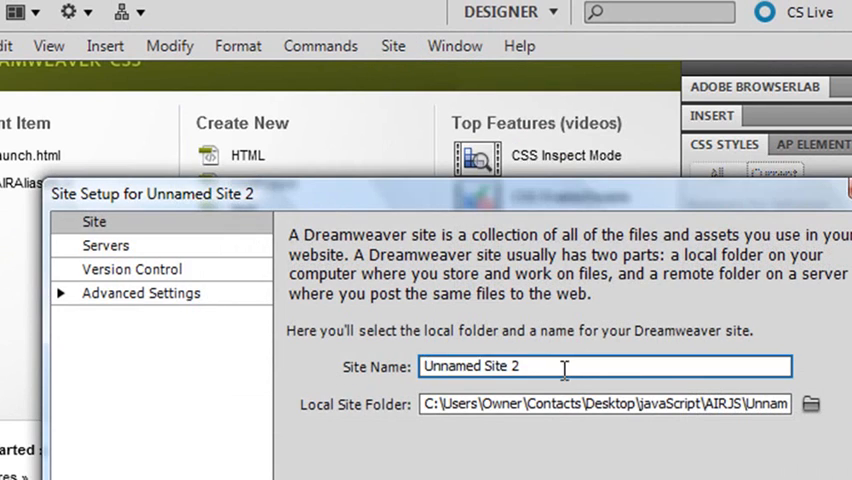
text(Video)
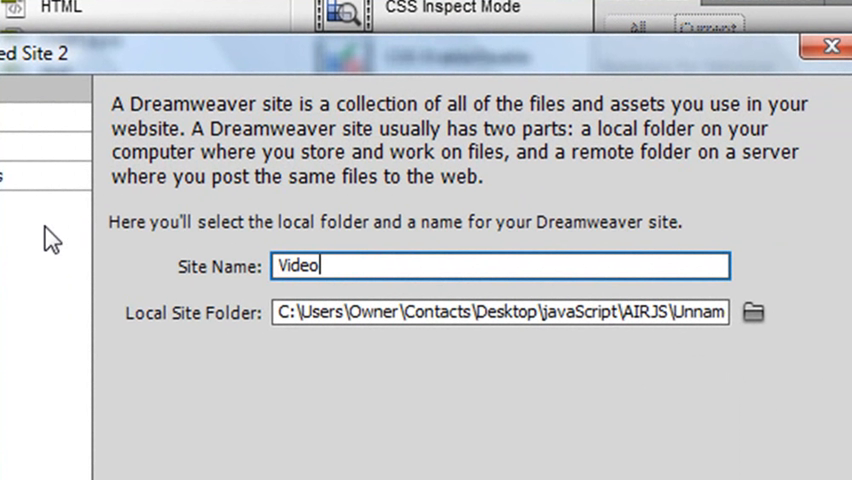
text(Demo1)
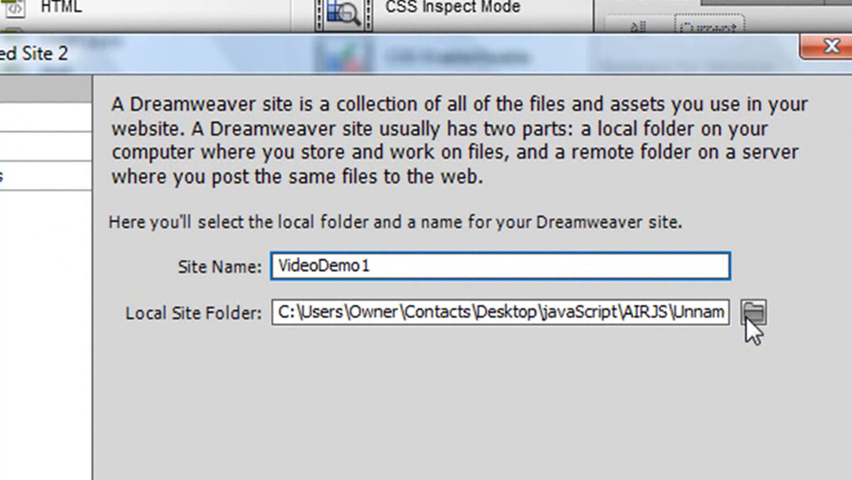
click(755, 313)
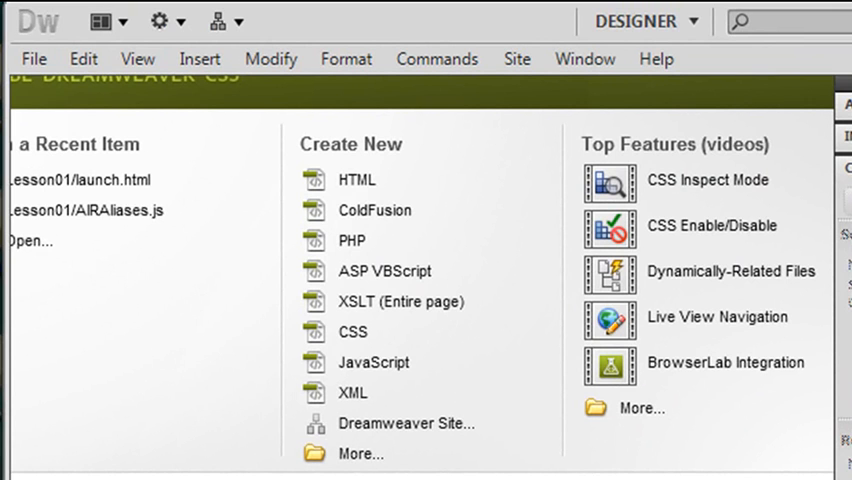
Type 'Hello AJAX' into a blank HTML page and save it into videodemo1.
click(357, 180)
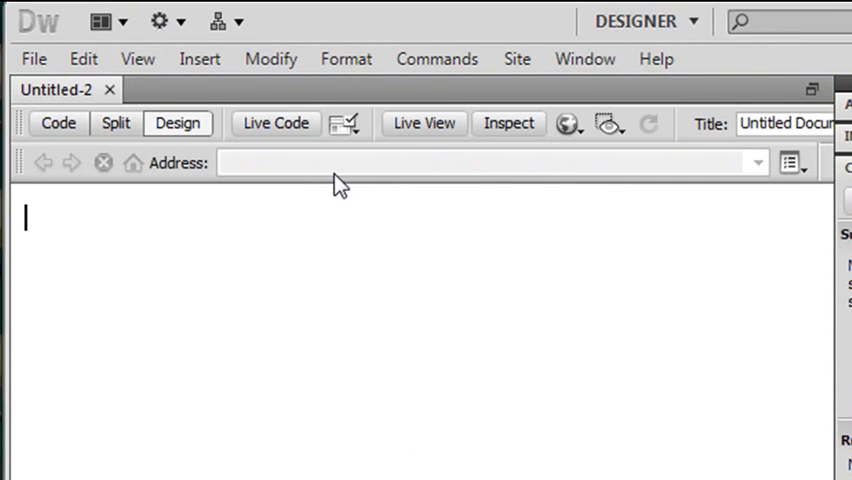
text(Hel)
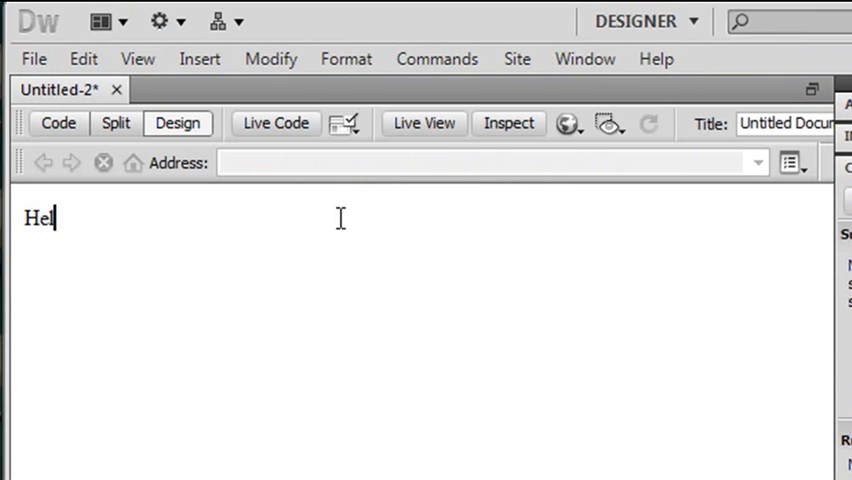
text(lo)
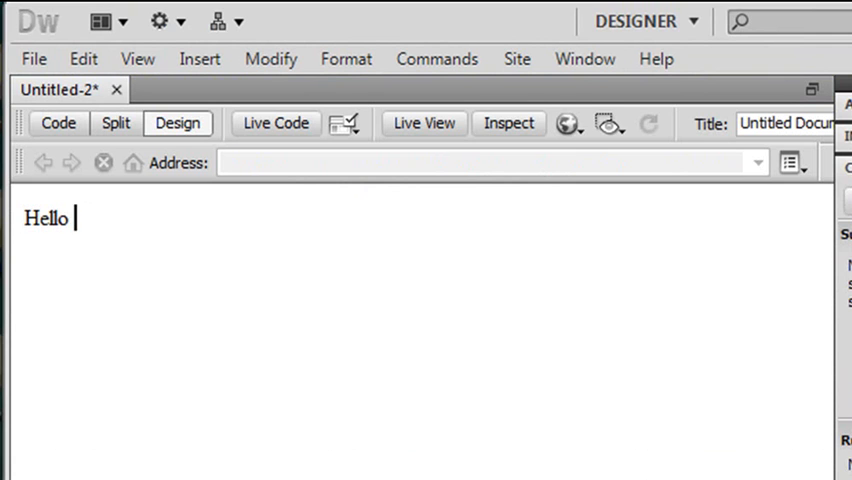
text(AJ)
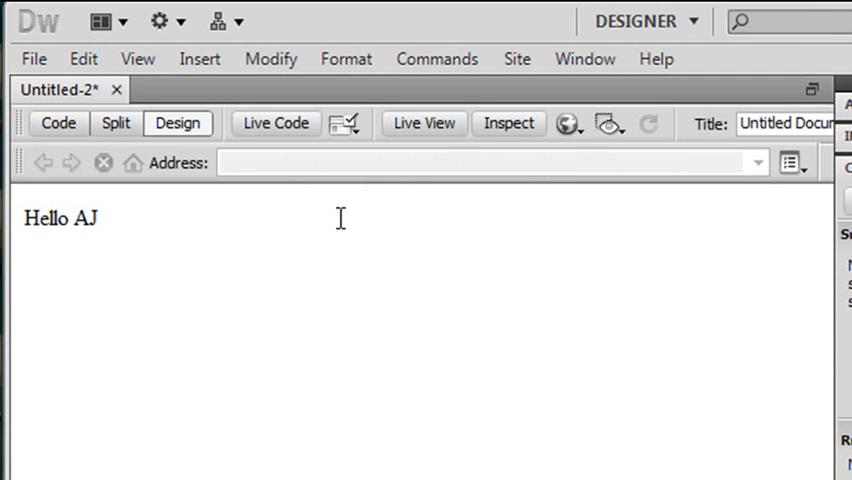
text(AX)
text(mail.html)
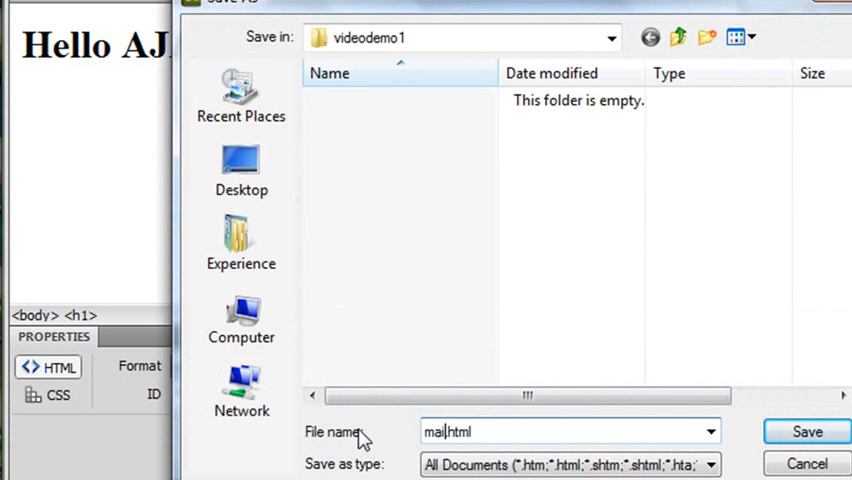
click(806, 431)
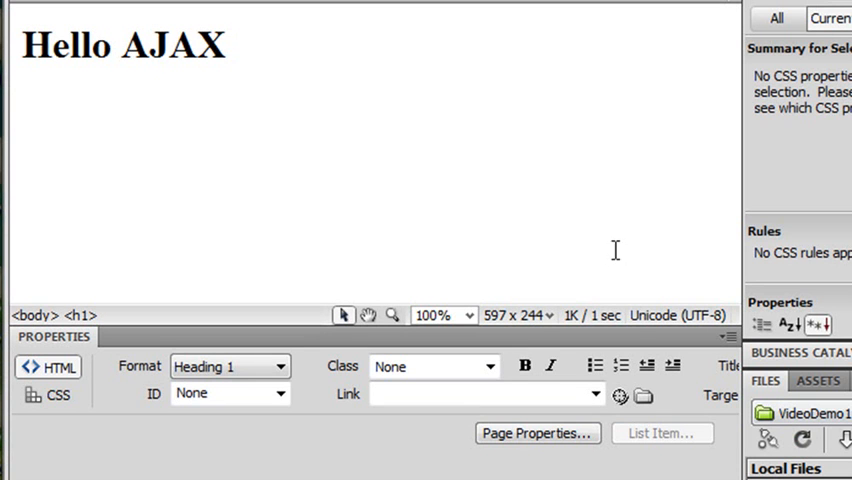